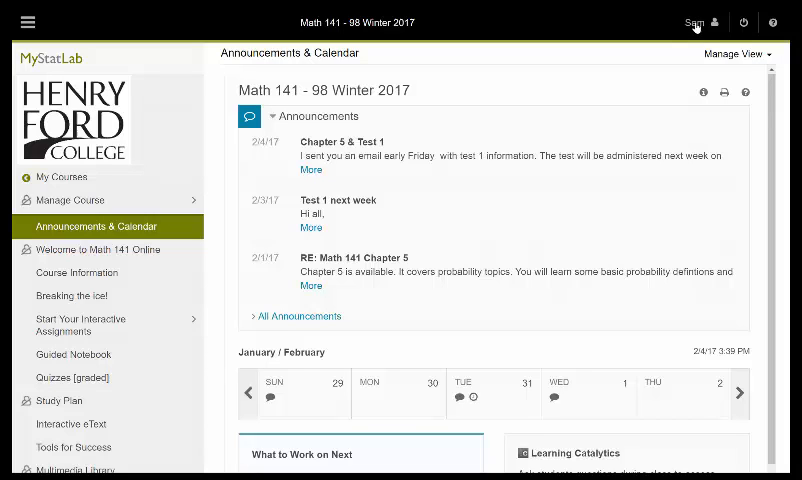
pyautogui.click(700, 22)
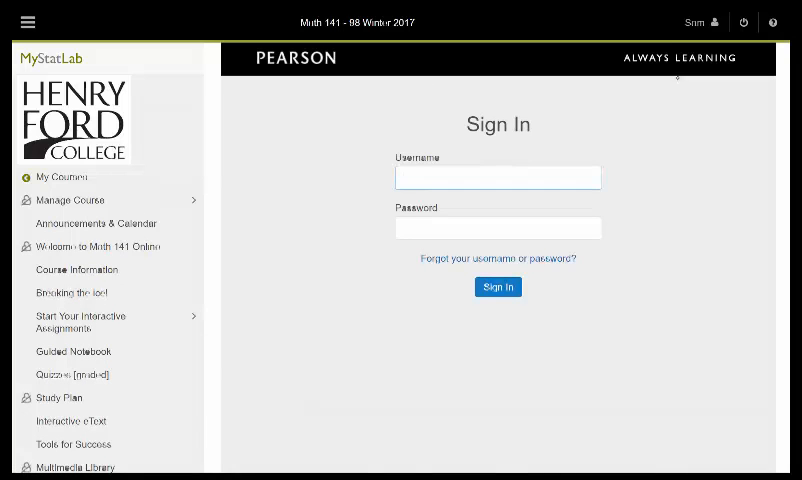
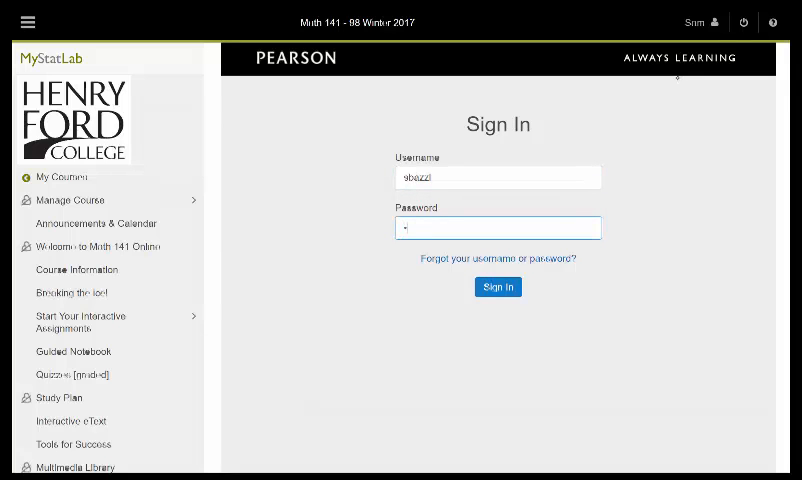
pyautogui.write('password')
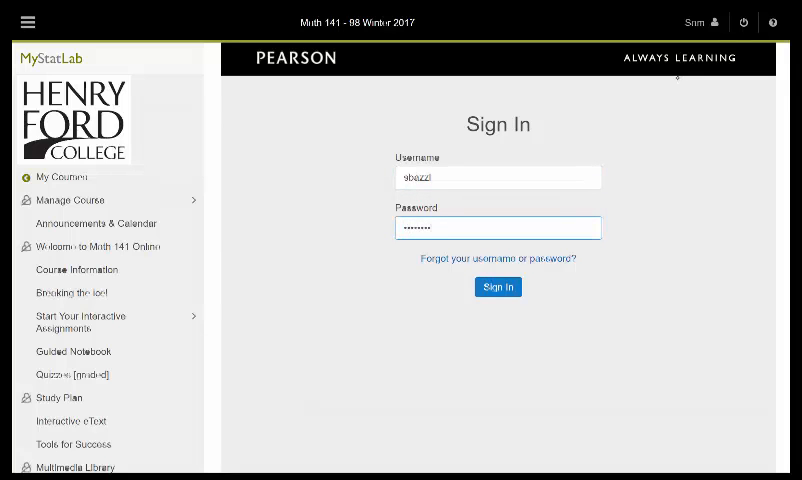
pyautogui.click(498, 288)
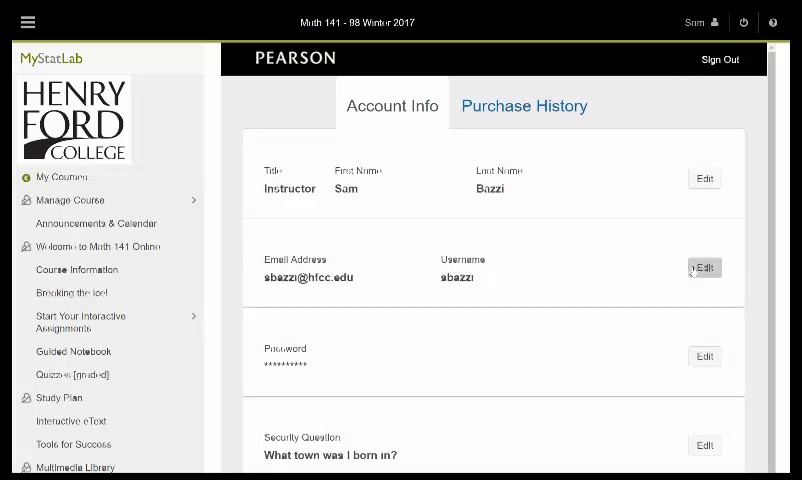
# View the email/username edit fields, then sign out back to the Pearson sign-in page.
pyautogui.click(704, 268)
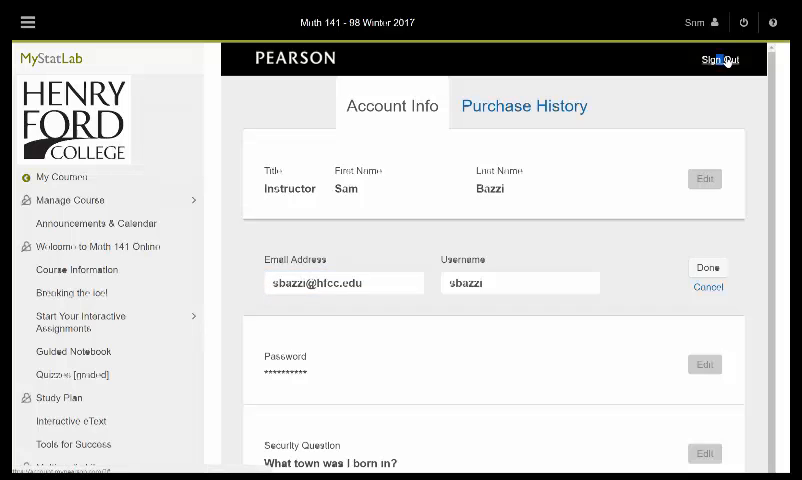
pyautogui.click(720, 60)
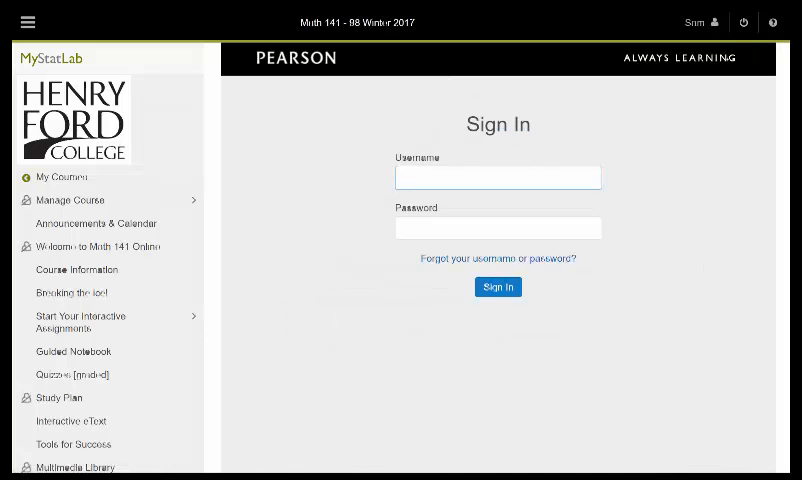
# Enter the Interactive Assignments area and show Chapter 5 Probability's sections and videos.
pyautogui.click(498, 176)
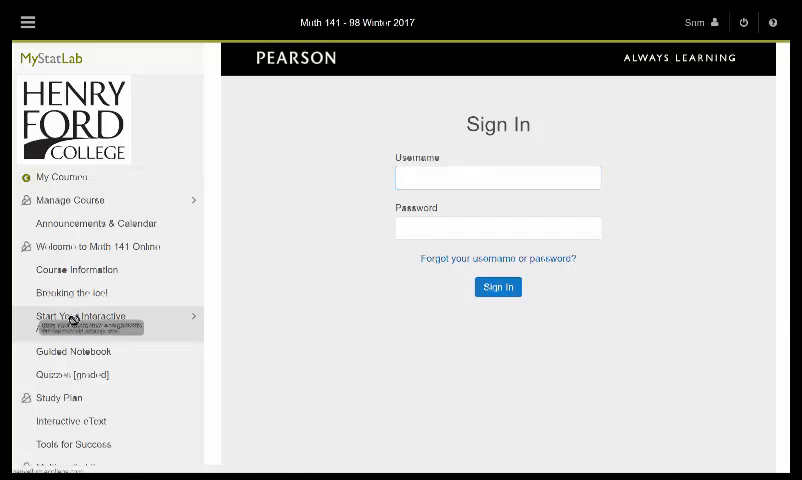
pyautogui.click(82, 316)
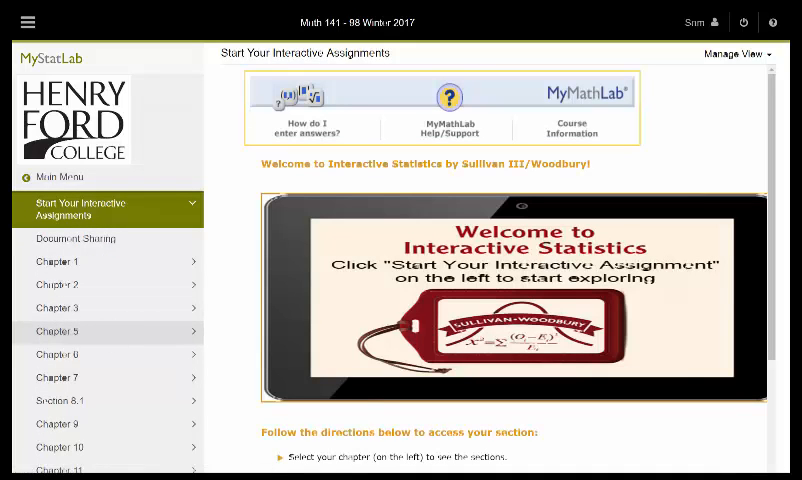
pyautogui.click(56, 332)
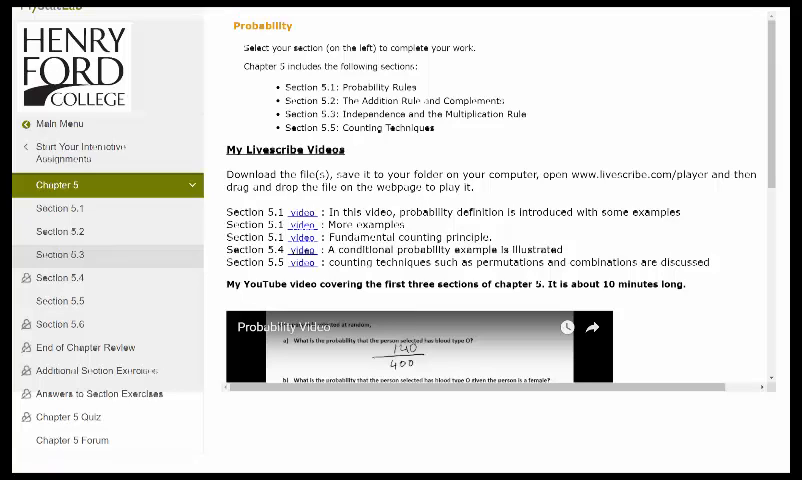
pyautogui.moveTo(72, 440)
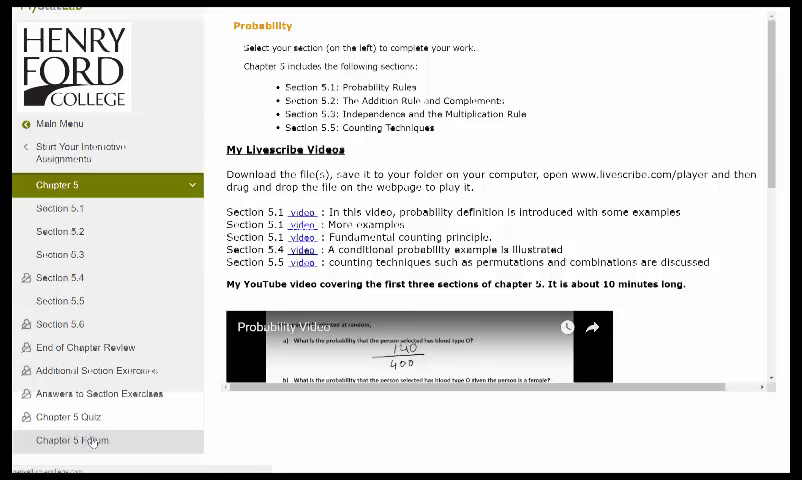
pyautogui.click(72, 440)
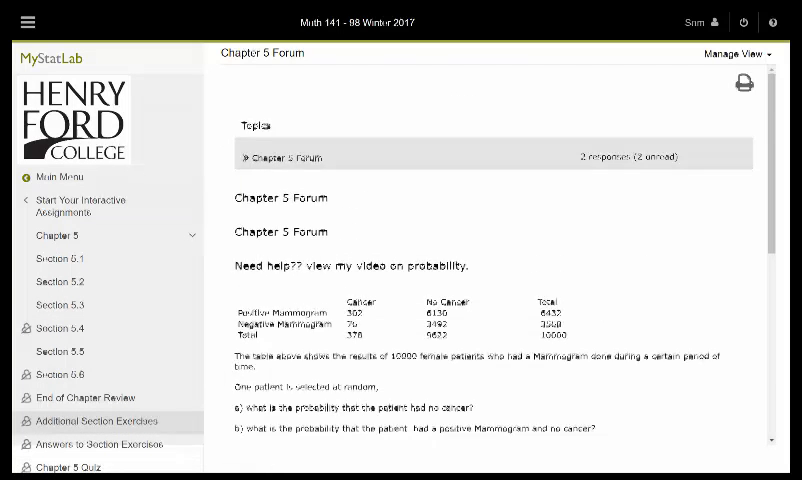
pyautogui.scroll(-3)
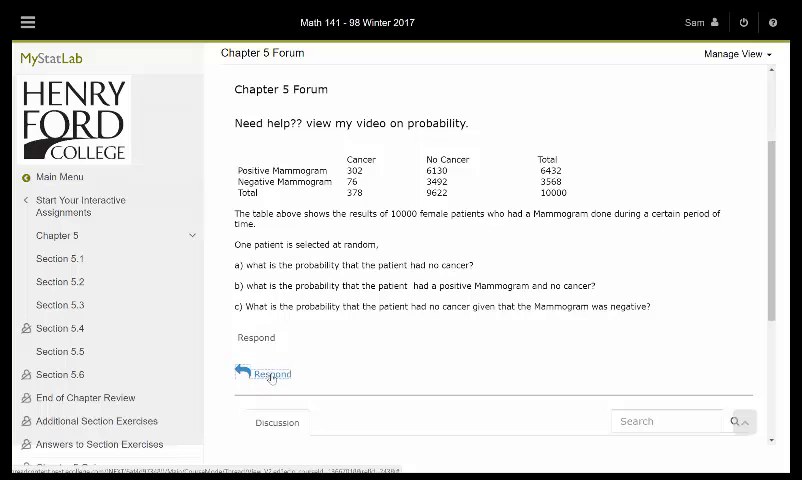
pyautogui.click(272, 372)
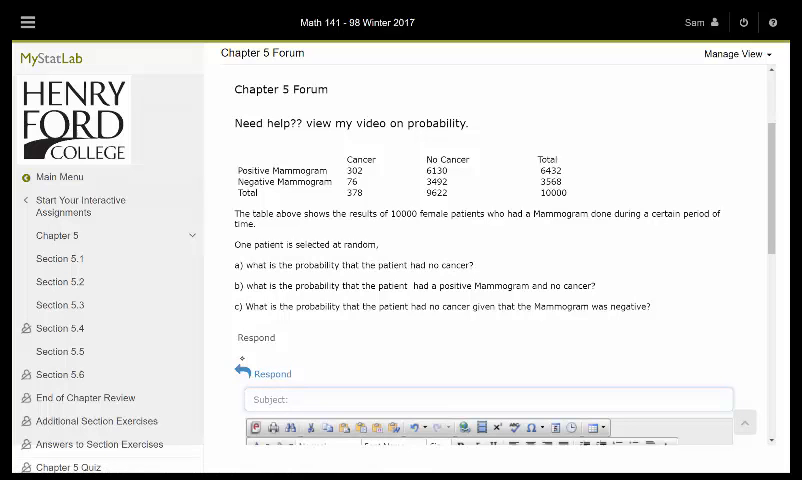
pyautogui.scroll(-3)
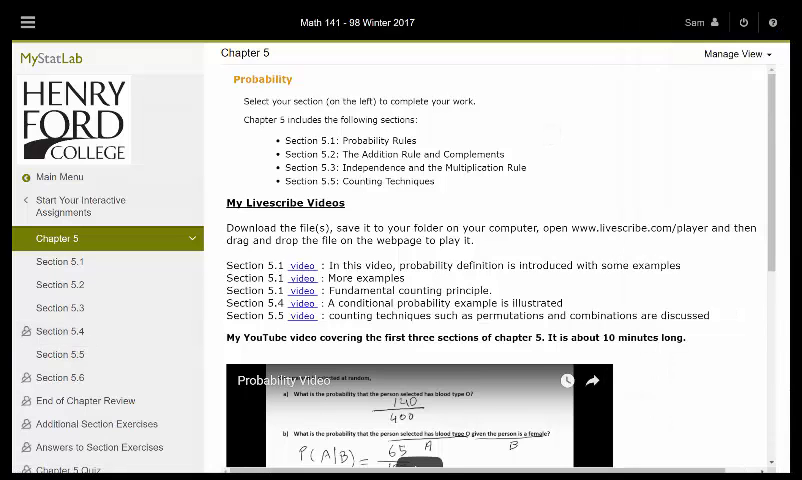
# Scroll the Chapter 5 page down toward the 5.1 Interactive Assignment link.
pyautogui.scroll(-3)
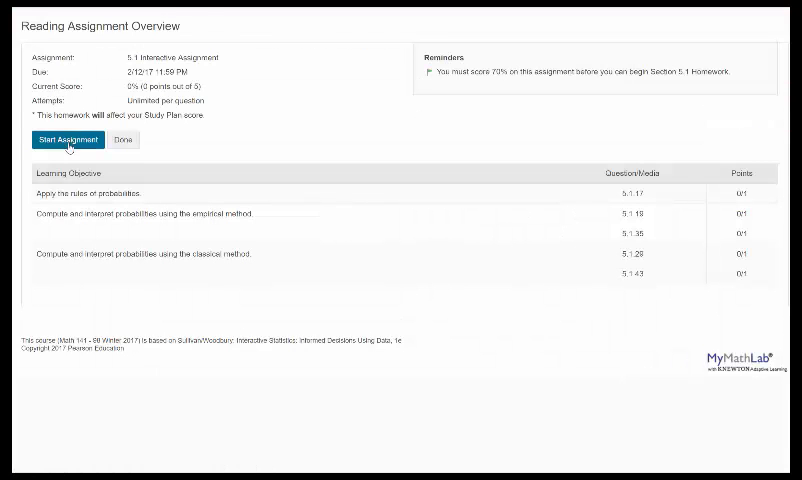
# Start the 5.1 Interactive Assignment, reaching the Probability Rules intro and first review question.
pyautogui.click(68, 140)
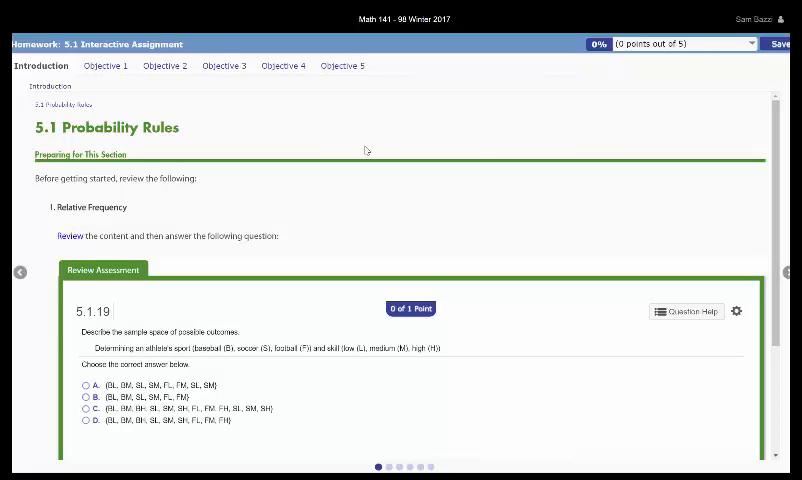
pyautogui.moveTo(540, 328)
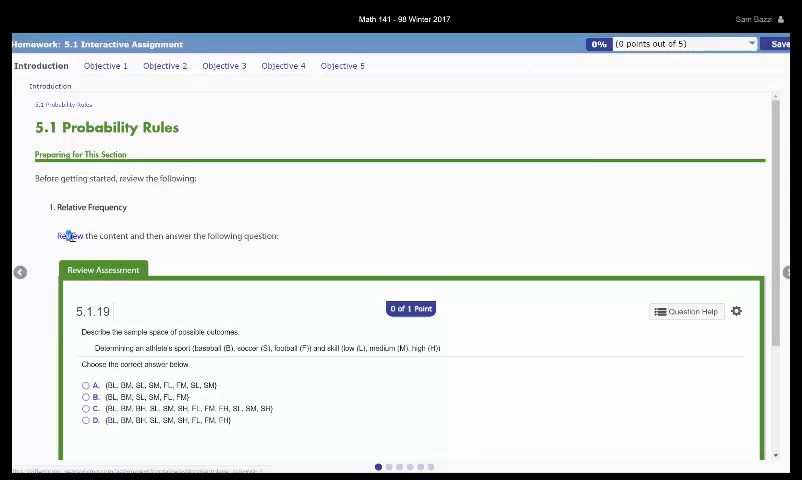
# Show the relative frequency definition and formula, then close the popup.
pyautogui.moveTo(56, 236); pyautogui.dragTo(280, 236)
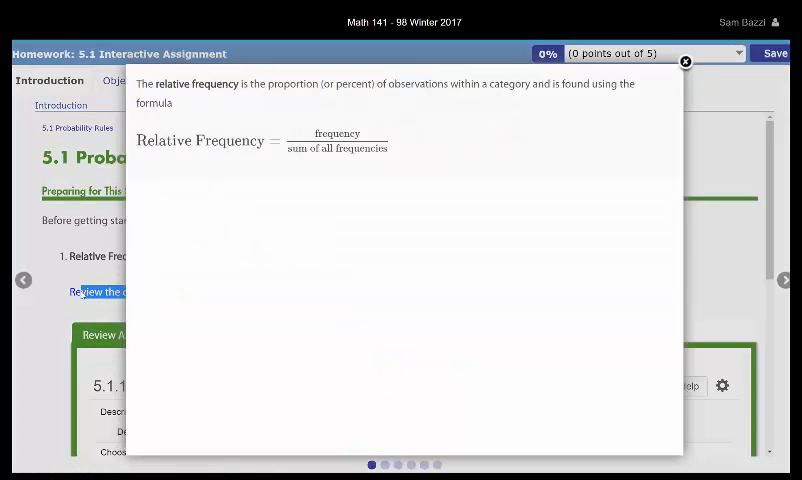
pyautogui.moveTo(448, 132)
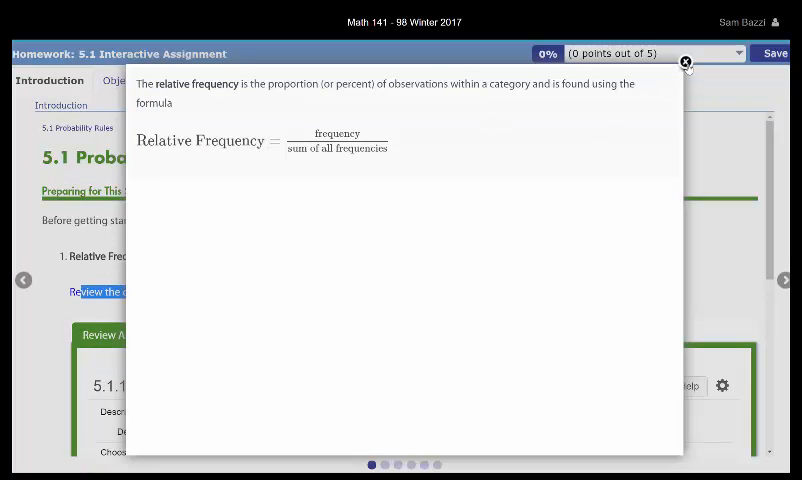
pyautogui.click(684, 64)
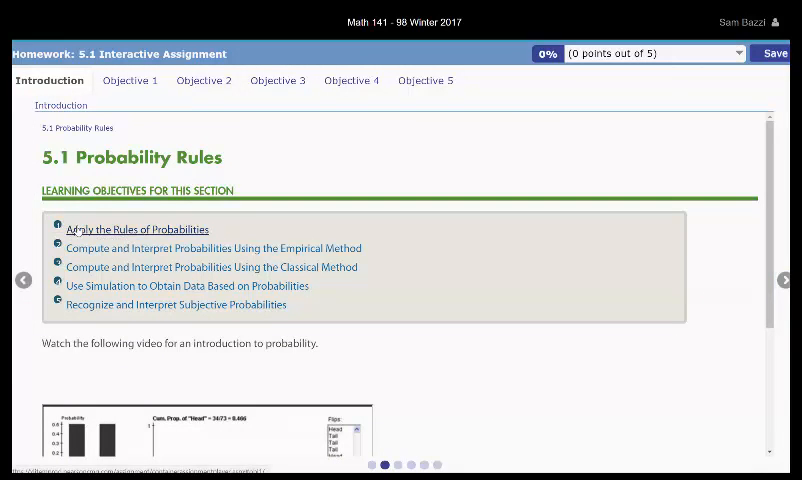
# Play and pause the introduction to probability video briefly, then close the player.
pyautogui.click(124, 80)
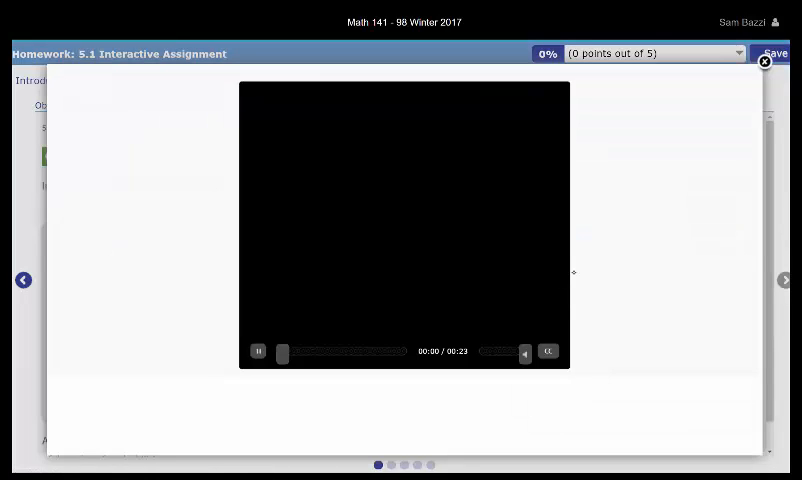
pyautogui.click(258, 352)
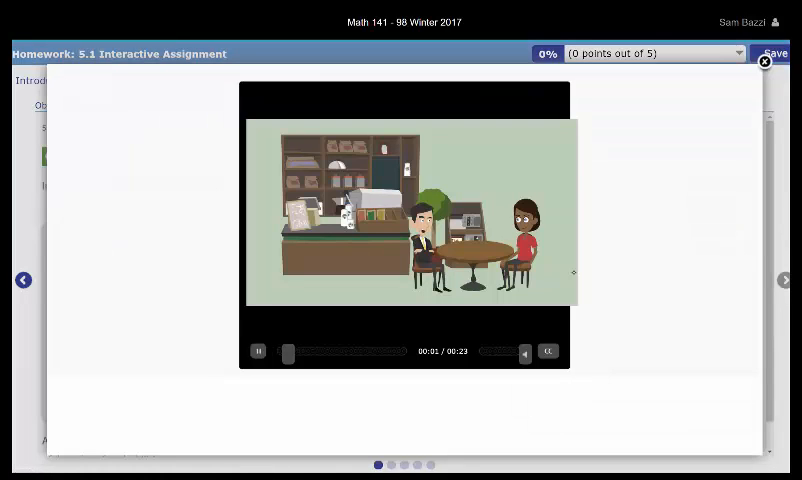
pyautogui.click(258, 352)
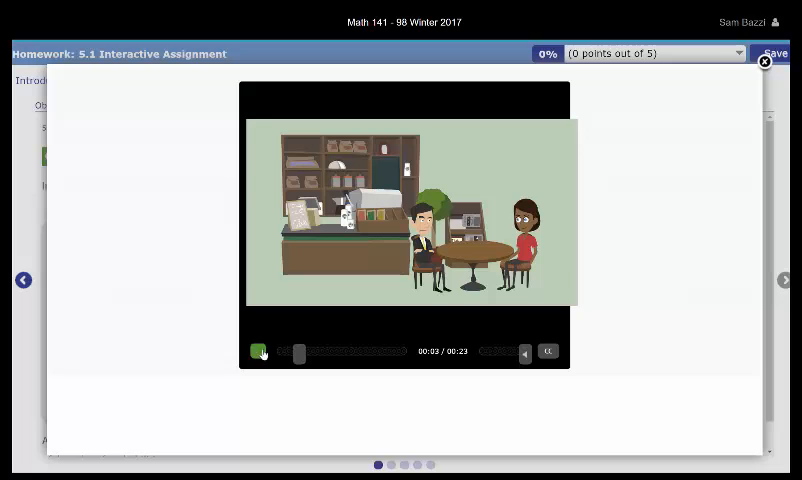
pyautogui.click(258, 352)
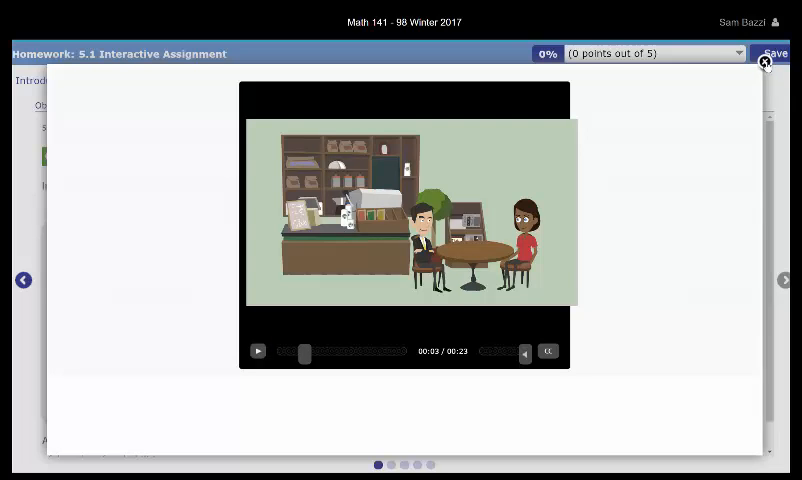
pyautogui.click(764, 64)
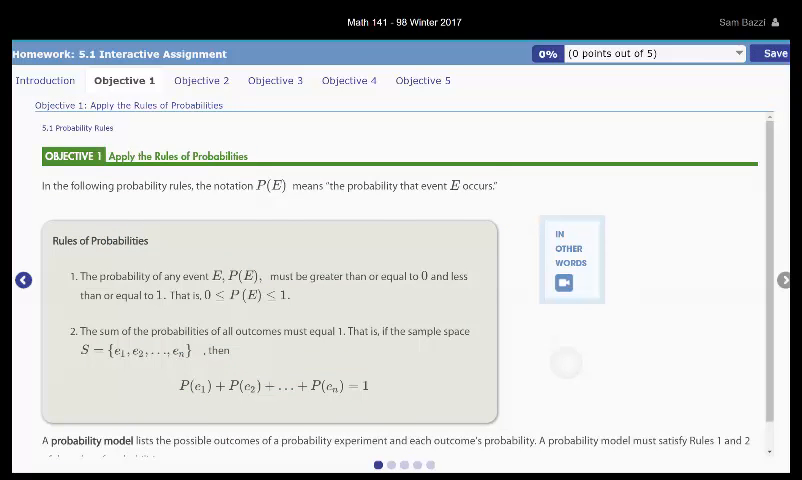
# Advance to Example 2 and briefly start the probability model example video.
pyautogui.click(784, 280)
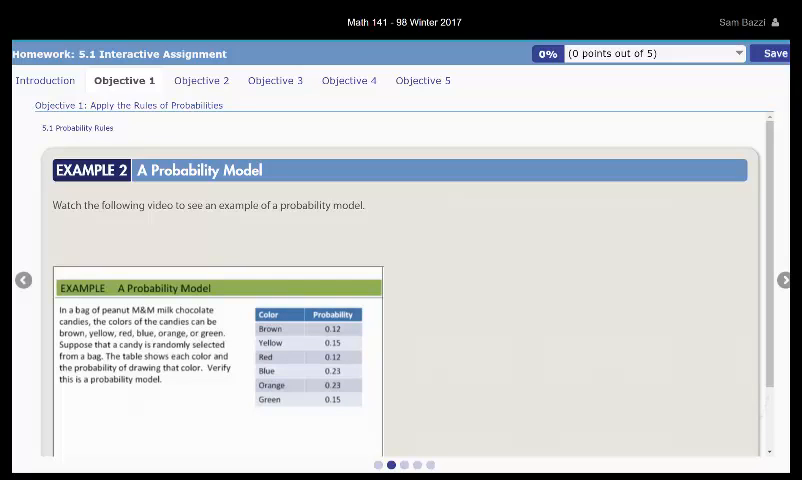
pyautogui.scroll(-3)
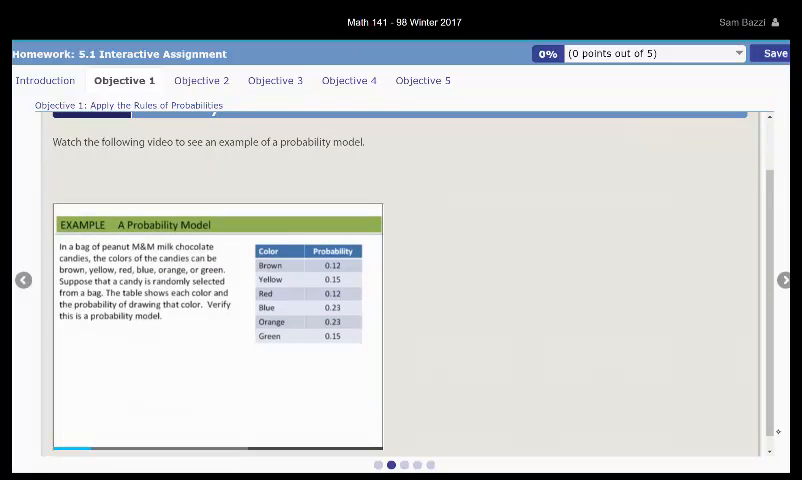
pyautogui.click(68, 434)
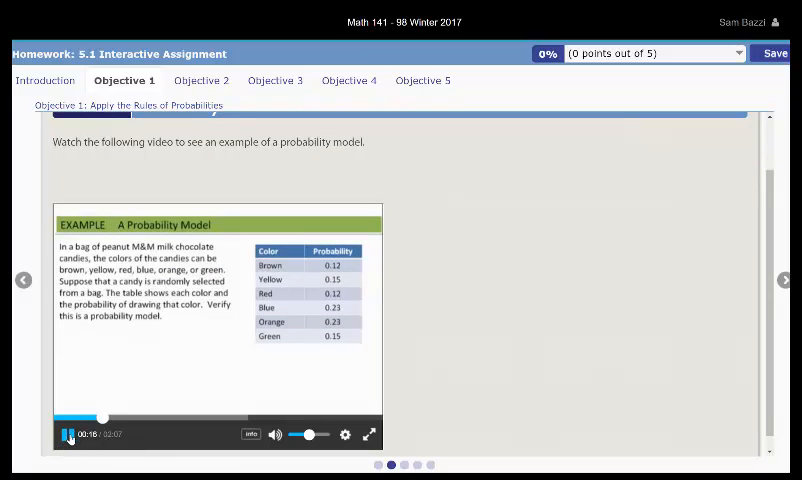
pyautogui.click(66, 434)
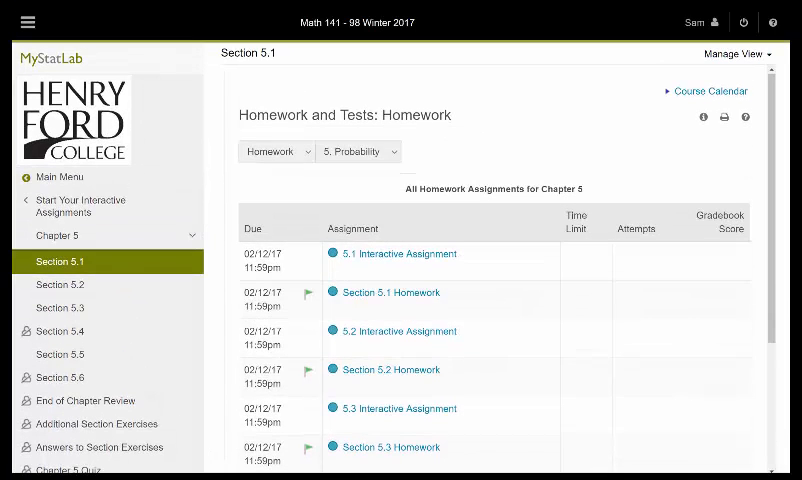
# Show the Quizzes (graded) page filtered to Quizzes & Tests for all chapters.
pyautogui.click(80, 208)
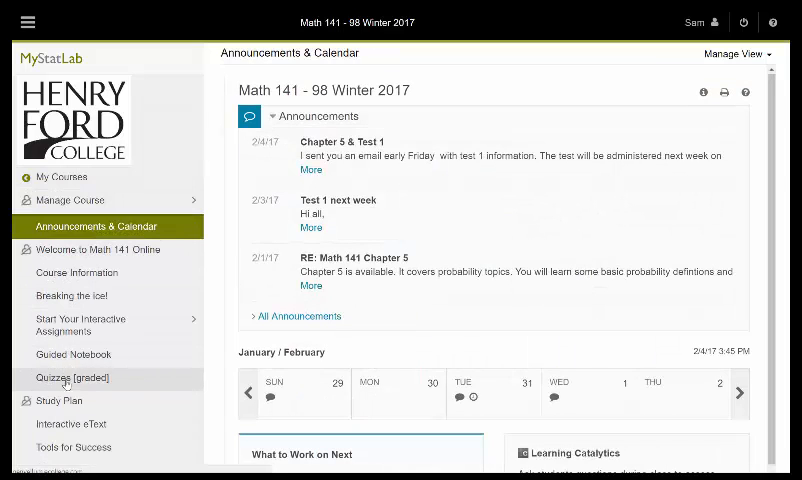
pyautogui.click(72, 378)
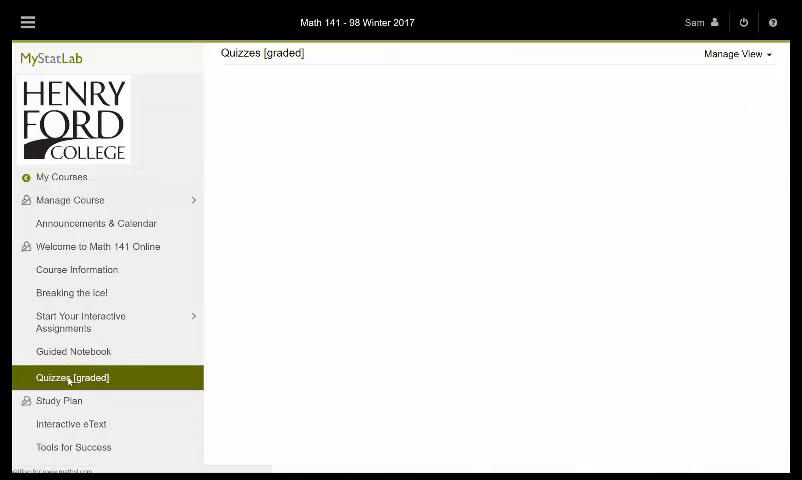
pyautogui.click(72, 376)
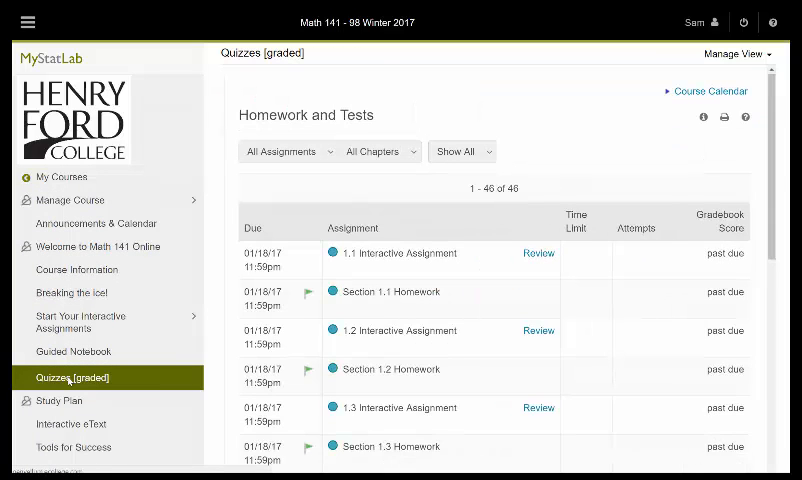
pyautogui.click(288, 152)
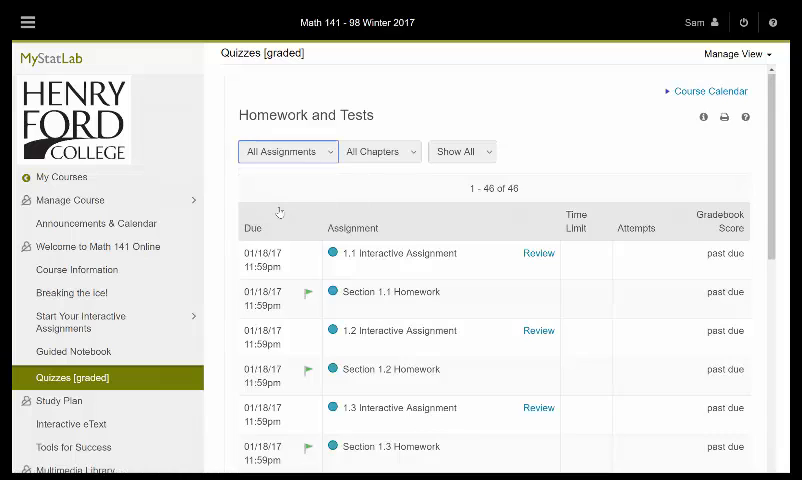
pyautogui.click(288, 152)
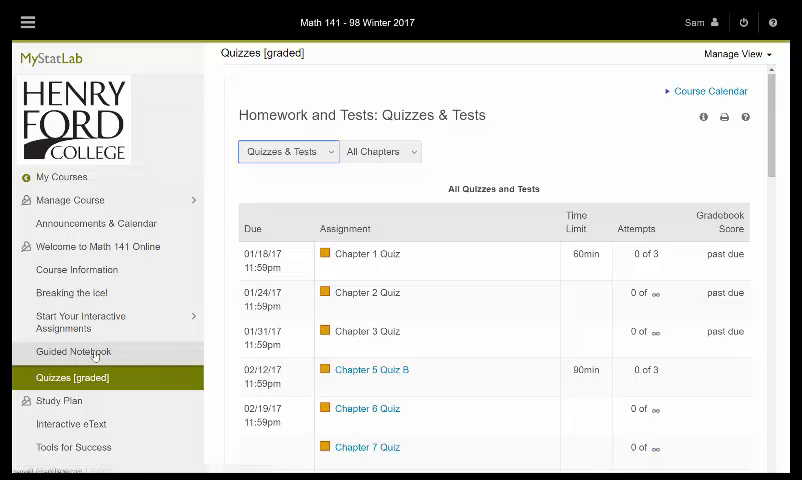
pyautogui.moveTo(70, 352)
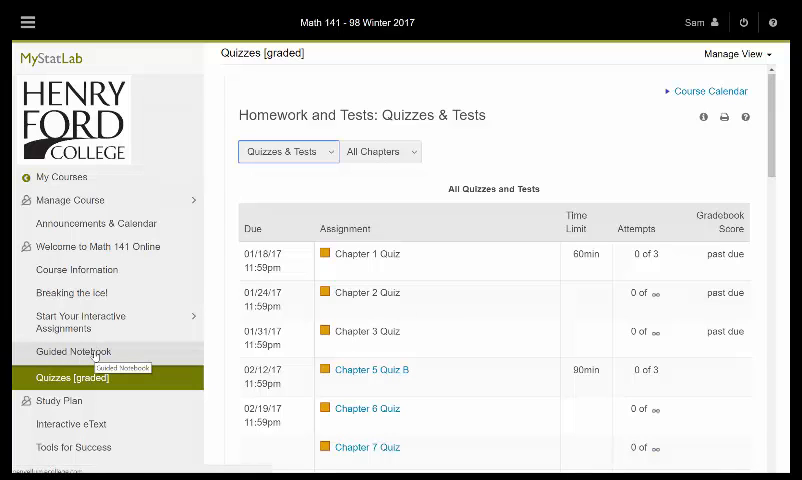
# Show the Guided Notebook page listing PDFs for the front matter and chapters 1-14.
pyautogui.click(72, 354)
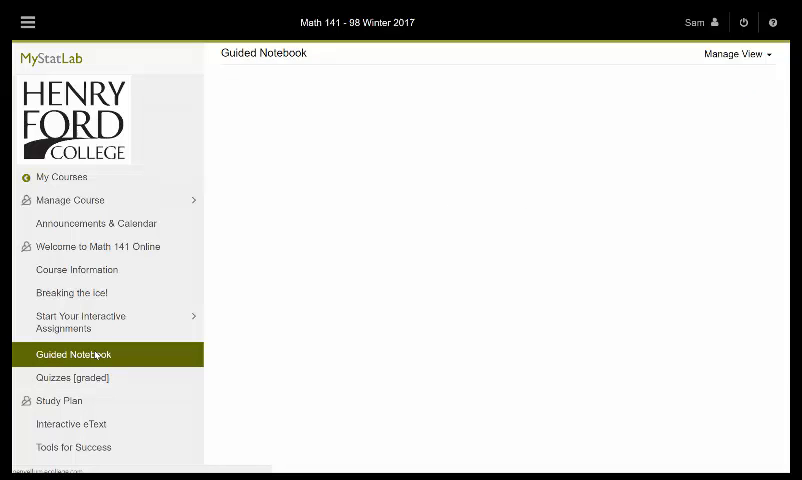
pyautogui.click(72, 354)
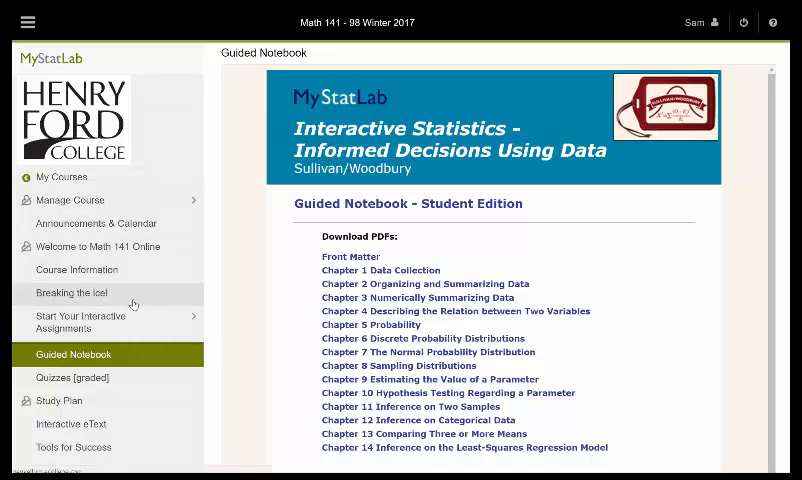
pyautogui.moveTo(134, 304)
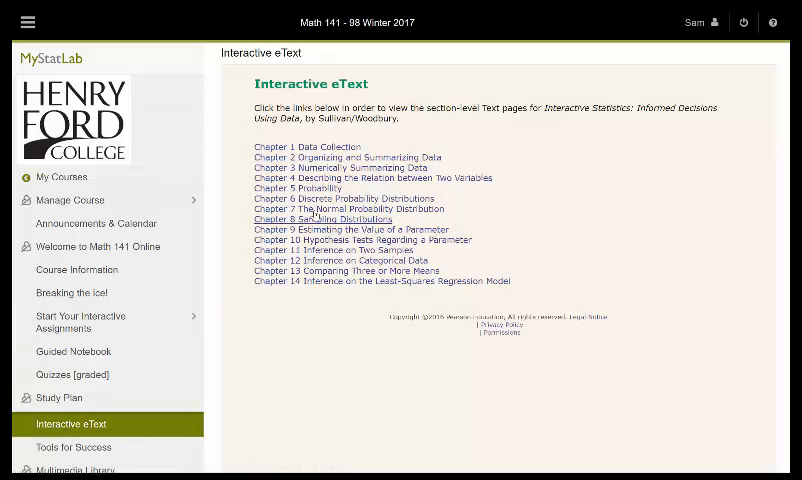
# Expand Chapter 5 Probability and open its Section 5.1 Probability Rules eText page.
pyautogui.click(296, 188)
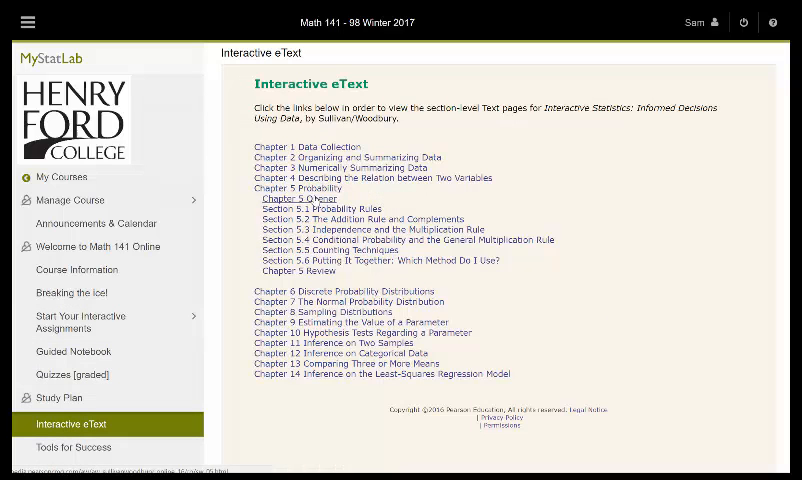
pyautogui.click(324, 208)
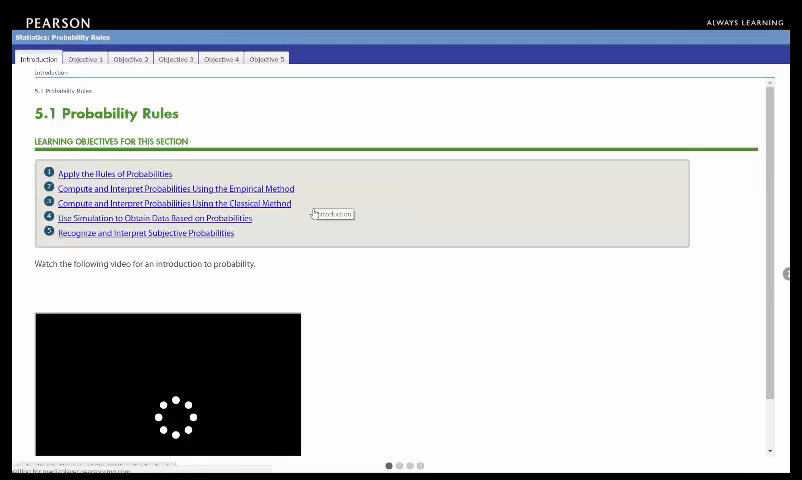